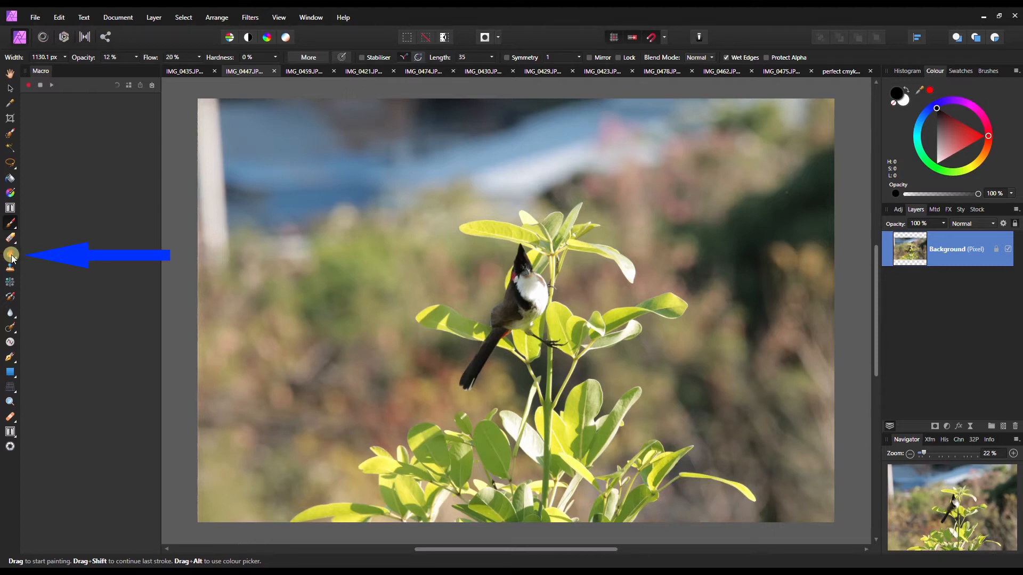
Select the Dodge Brush and set width 177 px, opacity 37%, flow 25%, hardness 28%
{"action": "left_click", "coordinate": [10, 255]}
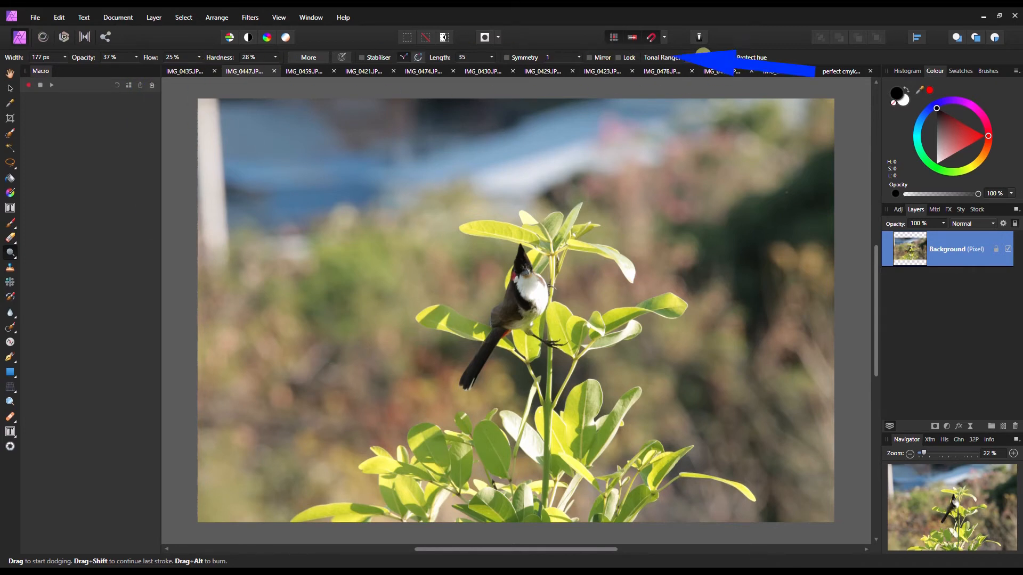
Pick a tonal range for the dodge brush from the Tonal Range dropdown
{"action": "left_click", "coordinate": [697, 57]}
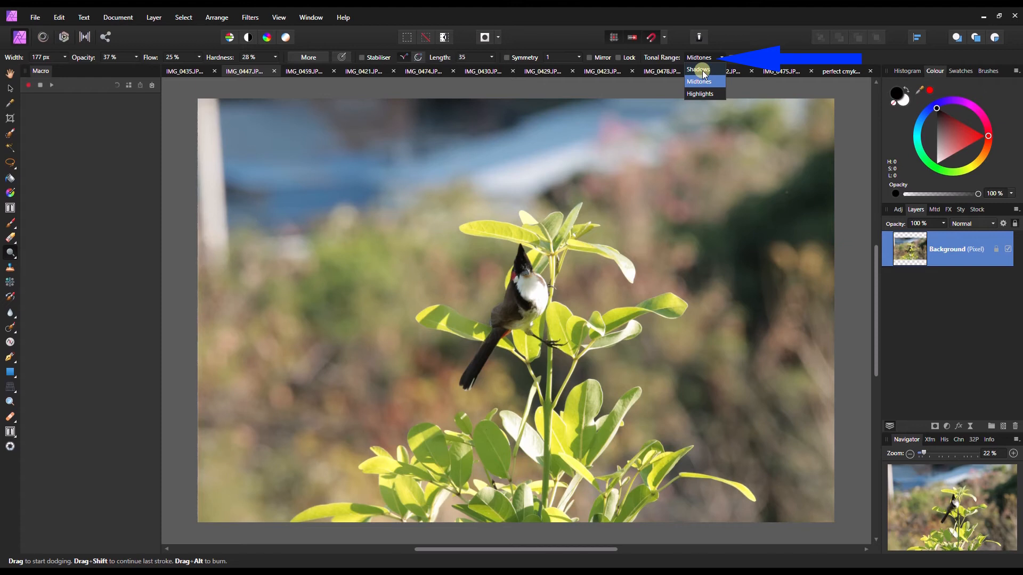
{"action": "left_click", "coordinate": [697, 70]}
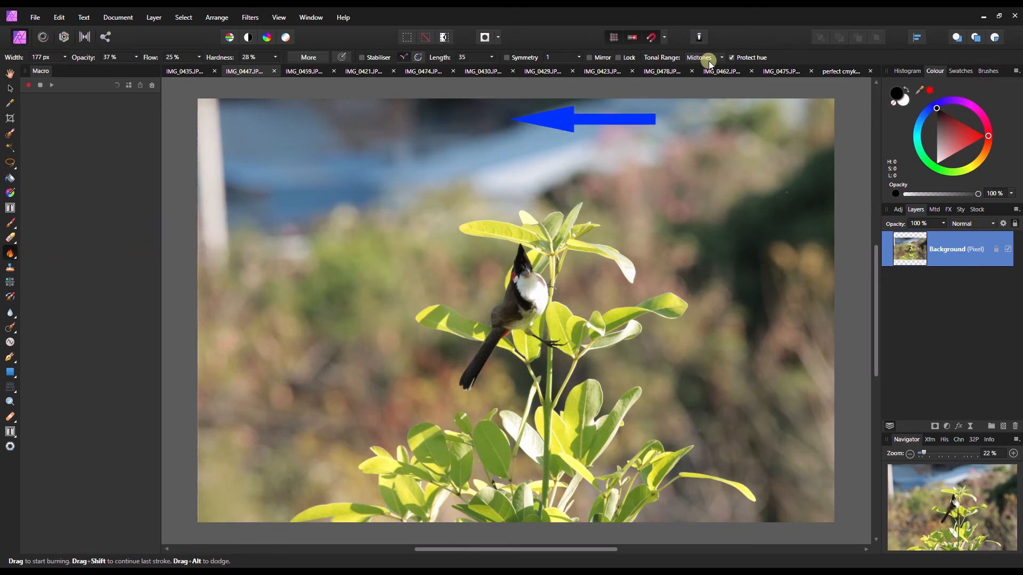
Set the burn brush's tonal range to Highlights with Protect hue ticked
{"action": "left_click", "coordinate": [699, 58]}
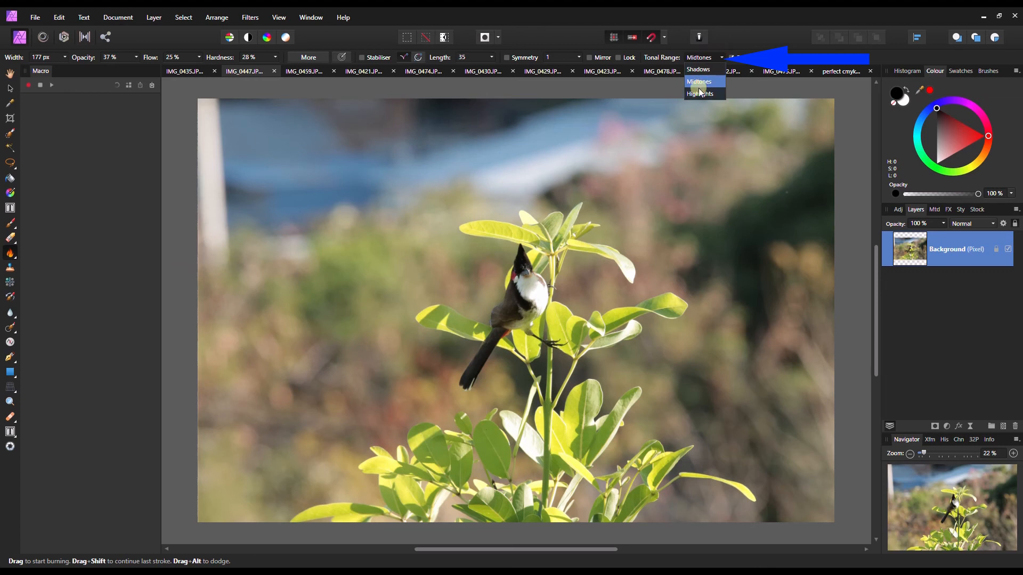
{"action": "left_click", "coordinate": [700, 94]}
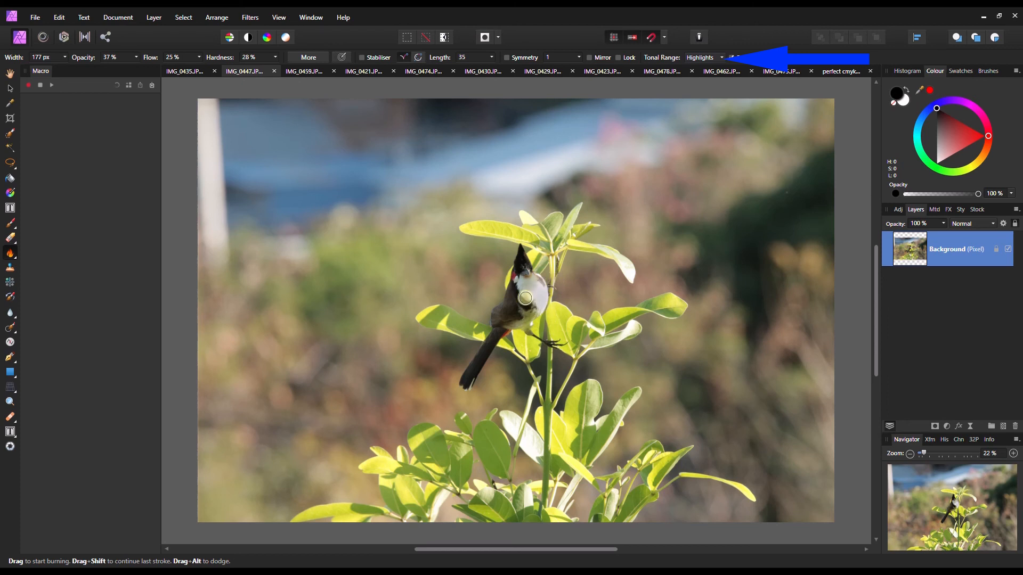
{"action": "left_click", "coordinate": [731, 57]}
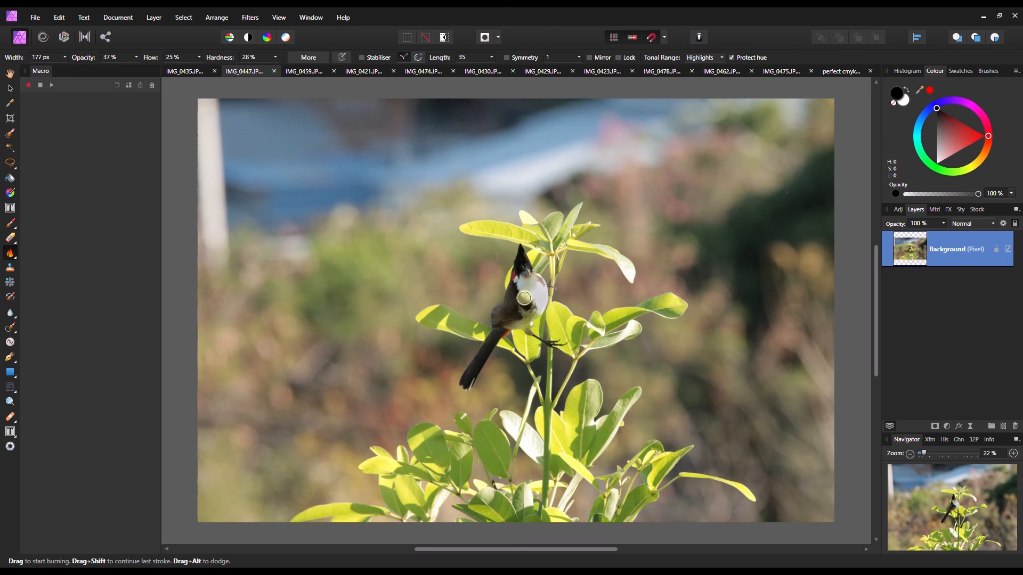